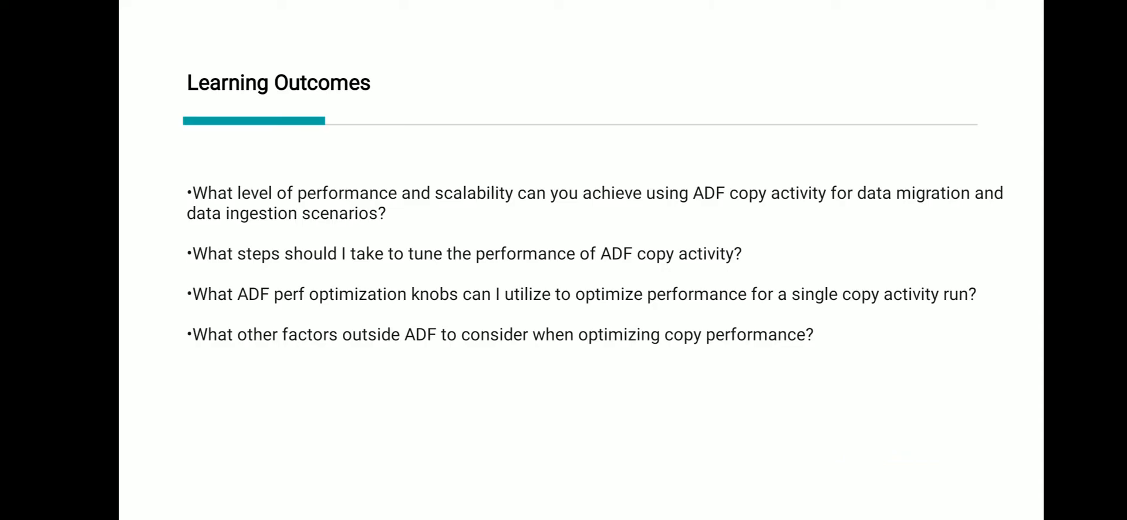
Advance to the 'What is achievable' slide showing copy duration by data size and bandwidth
key("Right")
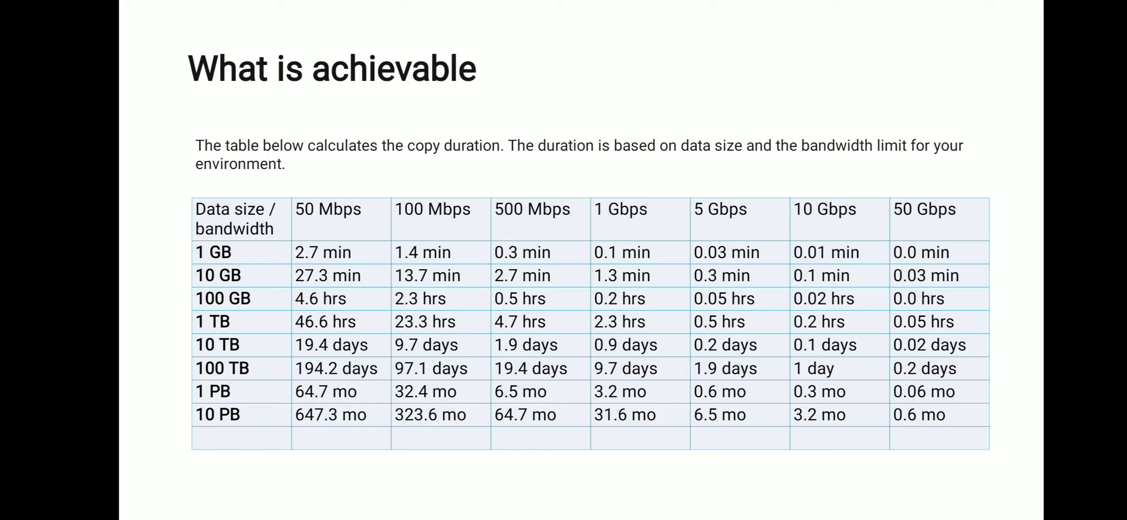
Advance to the 'ADF Performance Tuning Tips' slide on baselines, single-copy and concurrent-copy throughput
key("right")
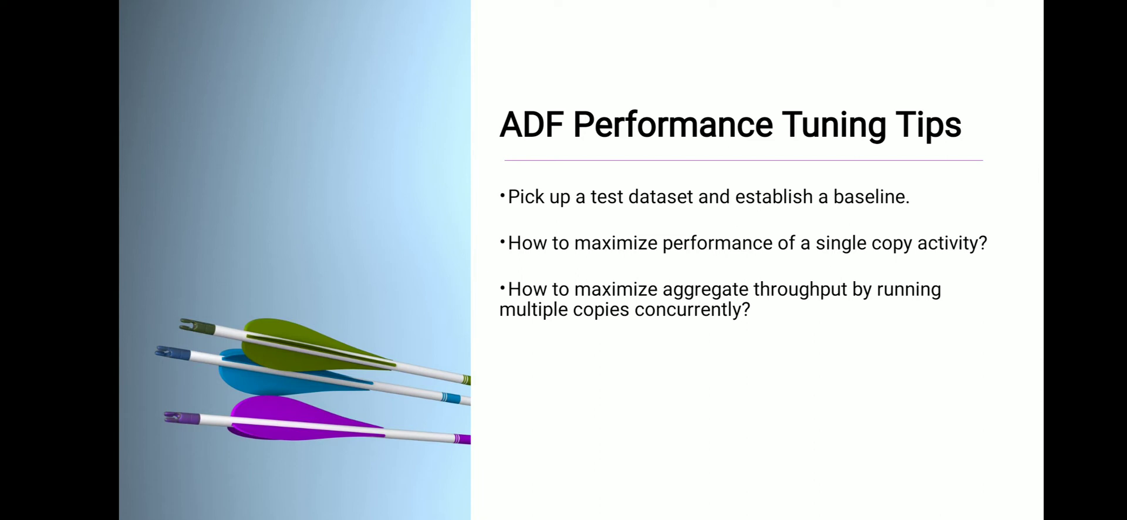